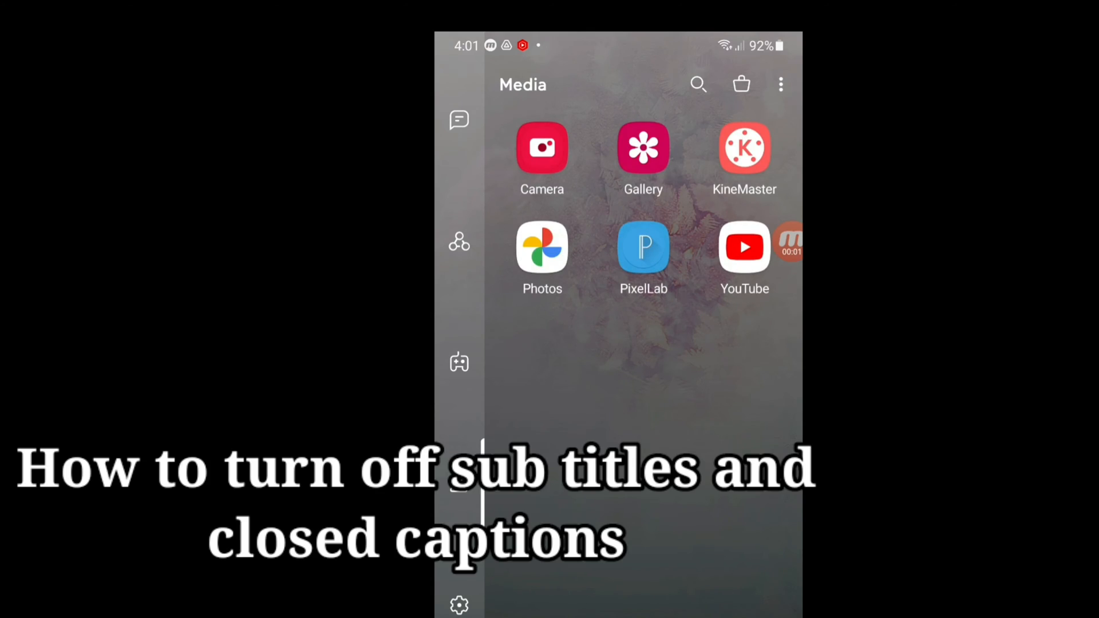
Launch YouTube from the Media folder and open the account menu
{"action": "left_click", "coordinate": [744, 247]}
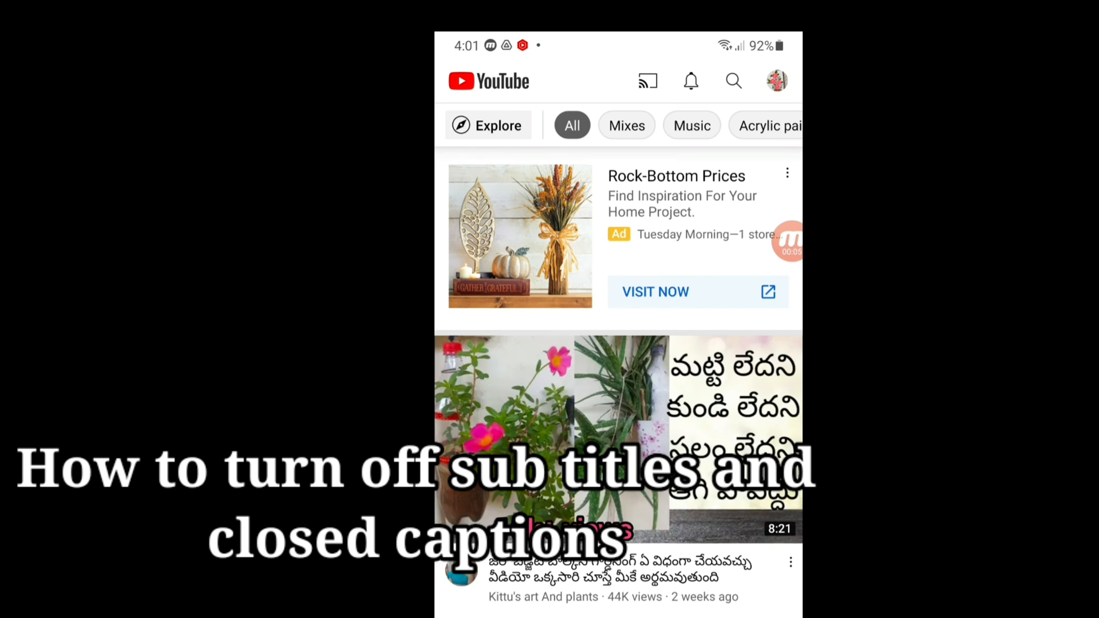
{"action": "scroll", "scroll_direction": "down", "scroll_amount": 3}
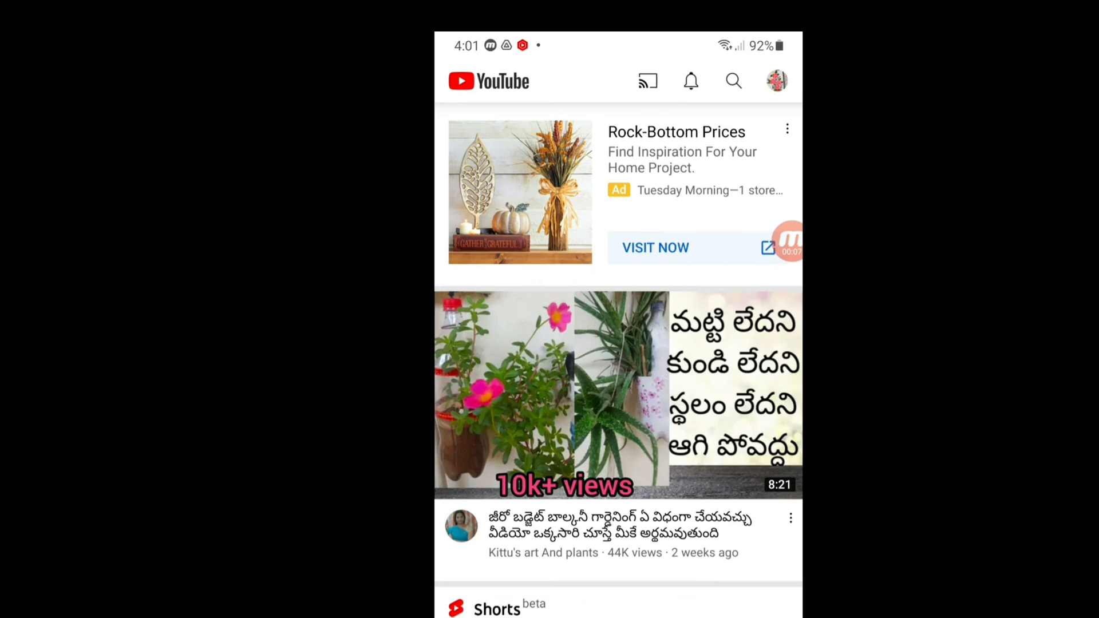
{"action": "left_click", "coordinate": [777, 80]}
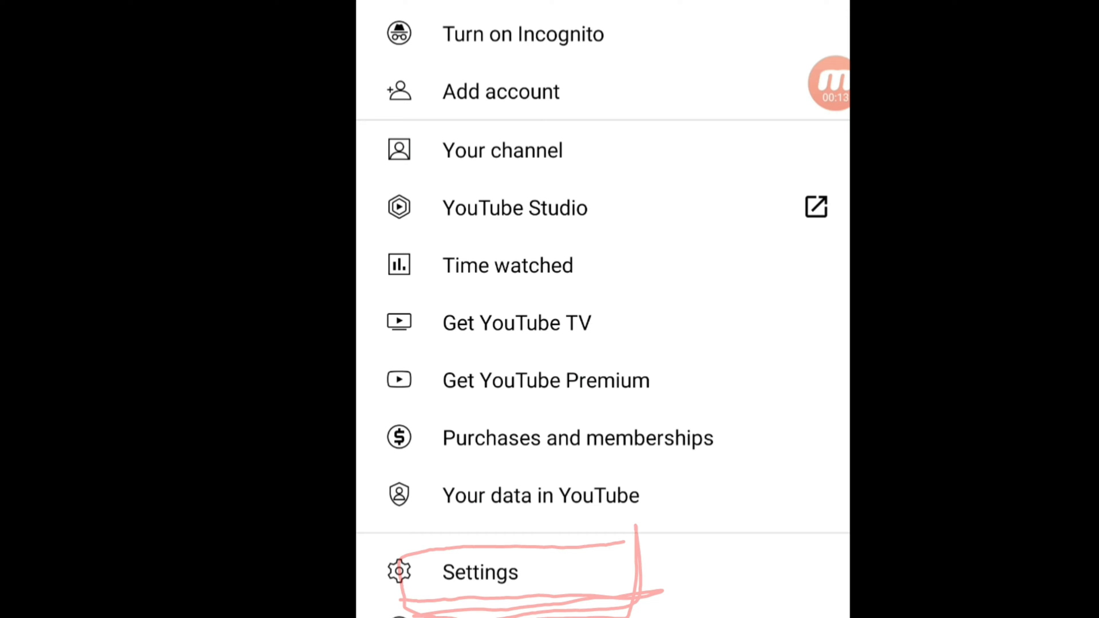
Go from YouTube Settings to Captions, reaching Google subtitles (CC)
{"action": "left_click", "coordinate": [479, 572]}
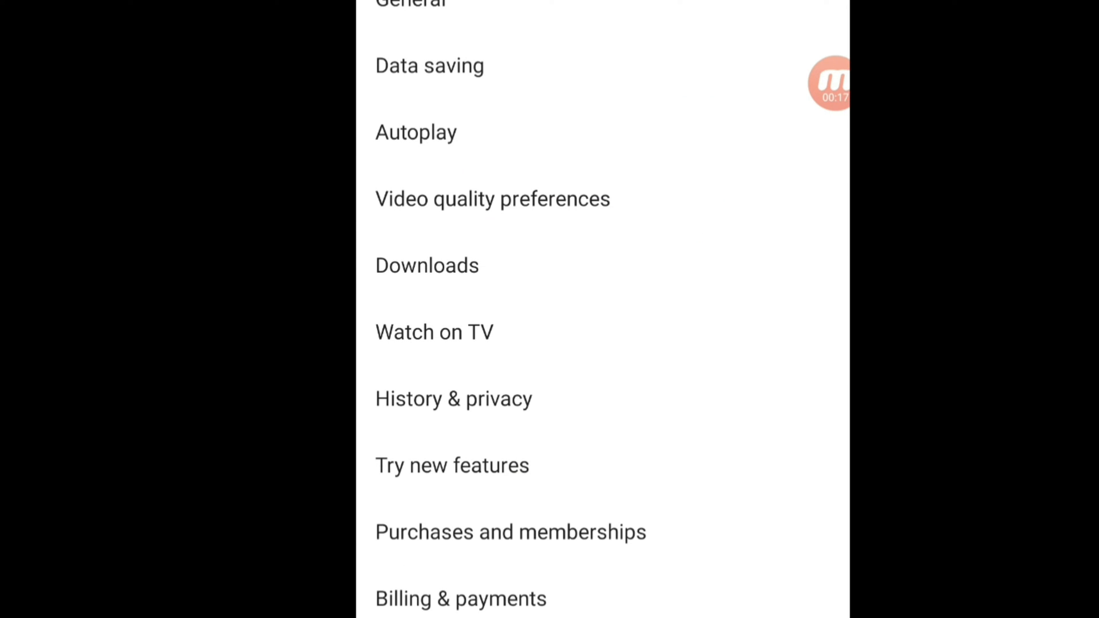
{"action": "scroll", "scroll_direction": "down", "scroll_amount": 3}
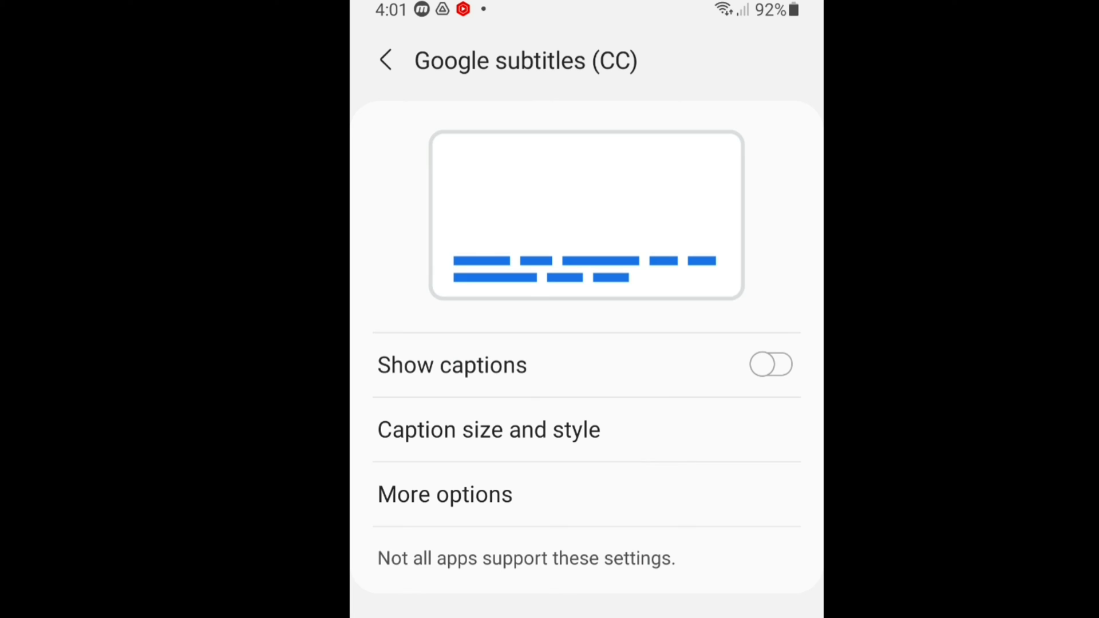
Toggle Show captions on and back off, then return to YouTube Settings
{"action": "left_click", "coordinate": [771, 364]}
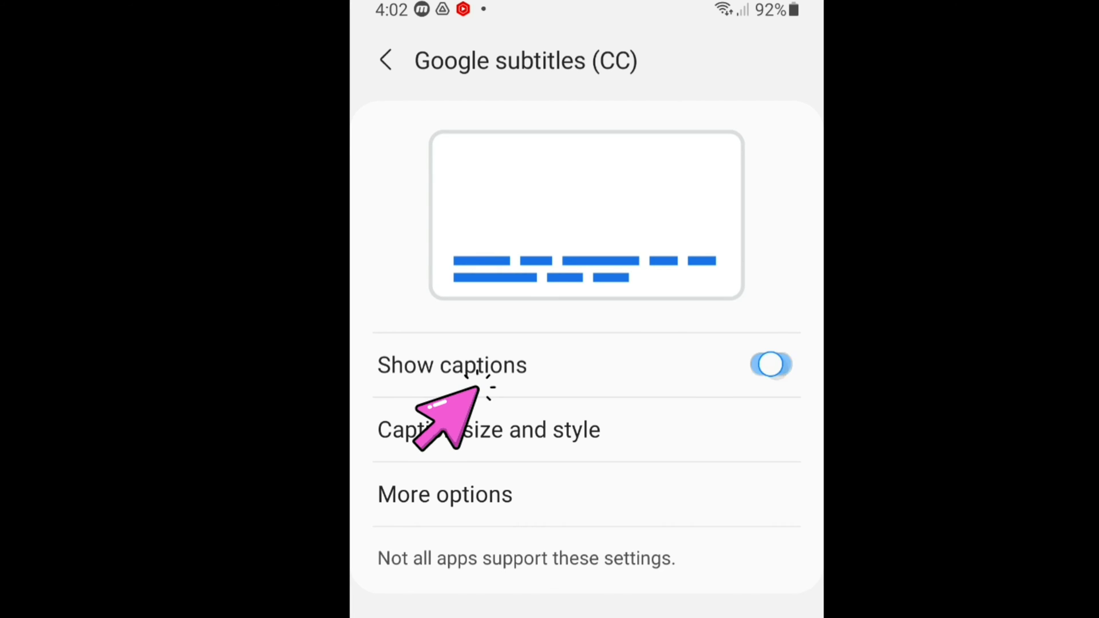
{"action": "left_click", "coordinate": [771, 365]}
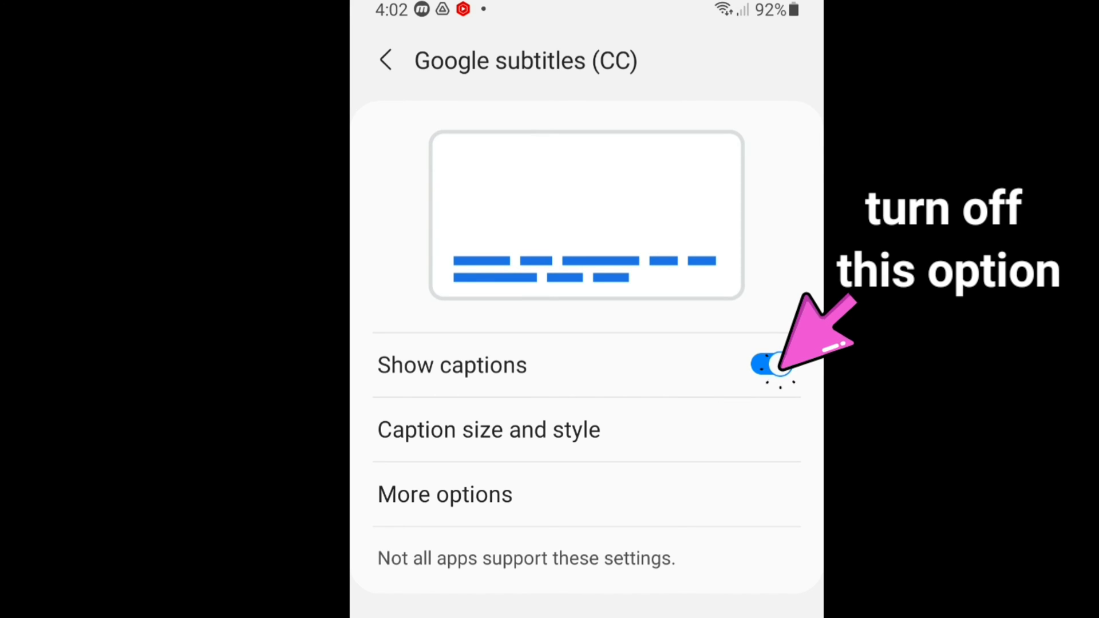
{"action": "left_click", "coordinate": [771, 364]}
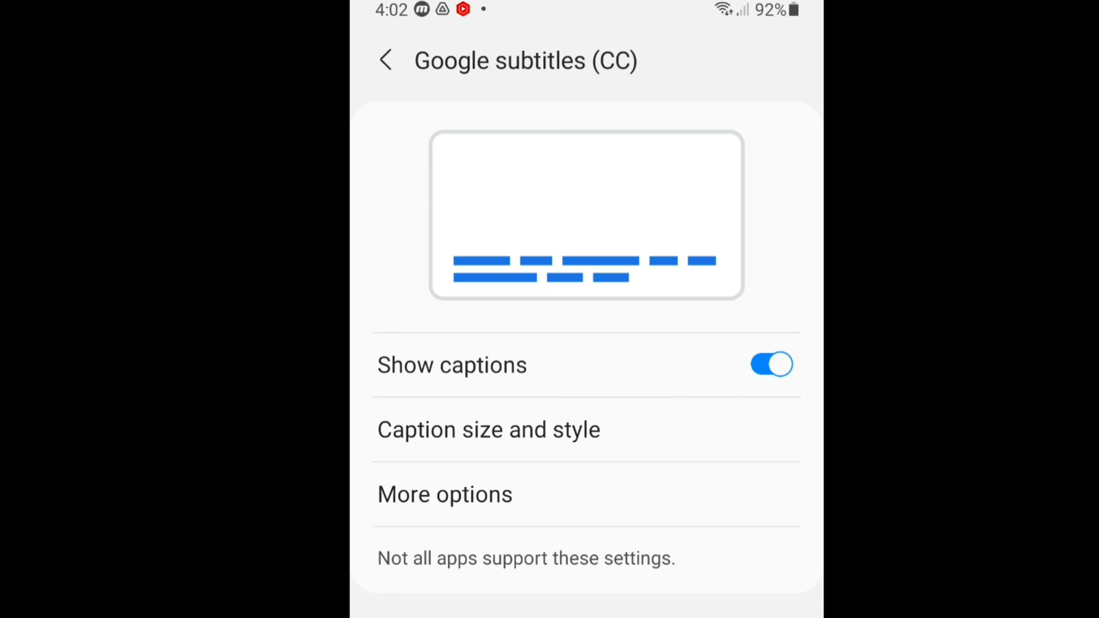
{"action": "left_click", "coordinate": [771, 365]}
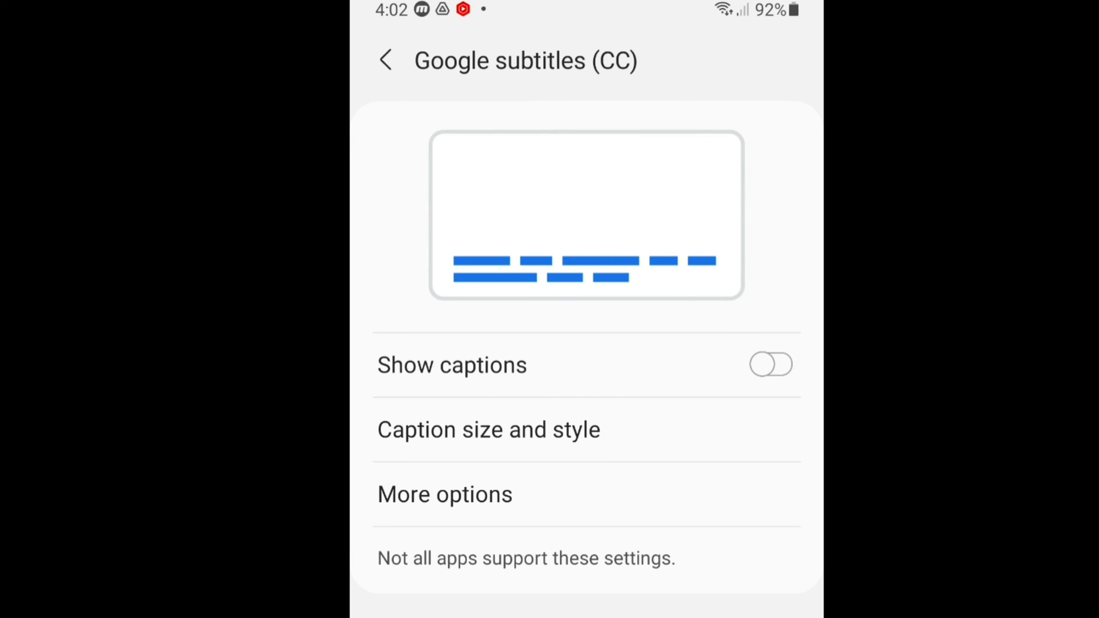
{"action": "left_click", "coordinate": [387, 60]}
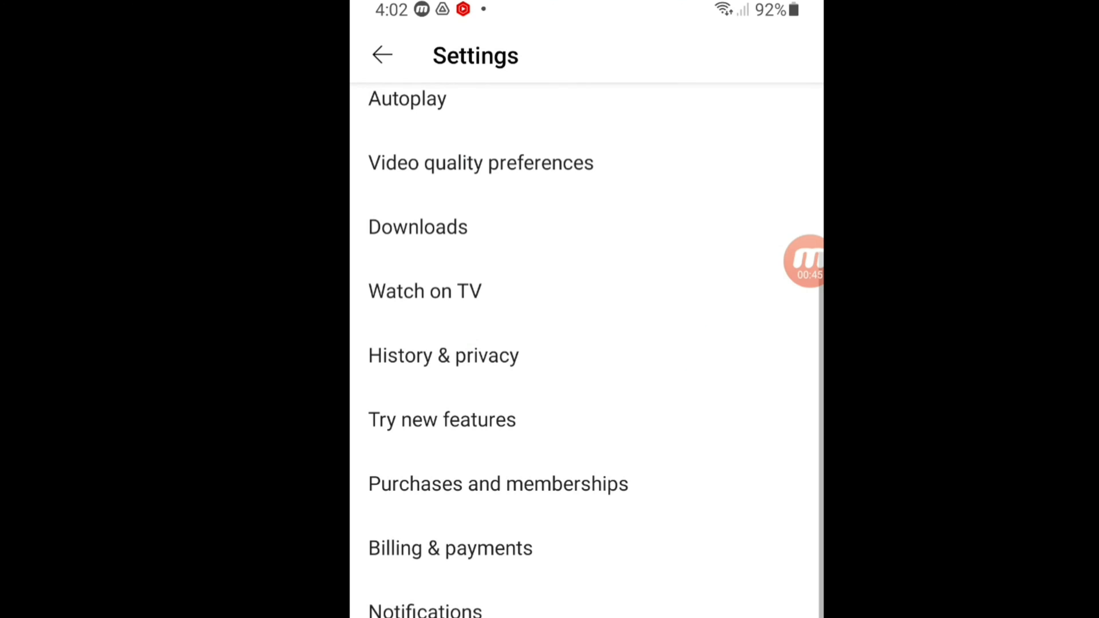
{"action": "left_click", "coordinate": [384, 54]}
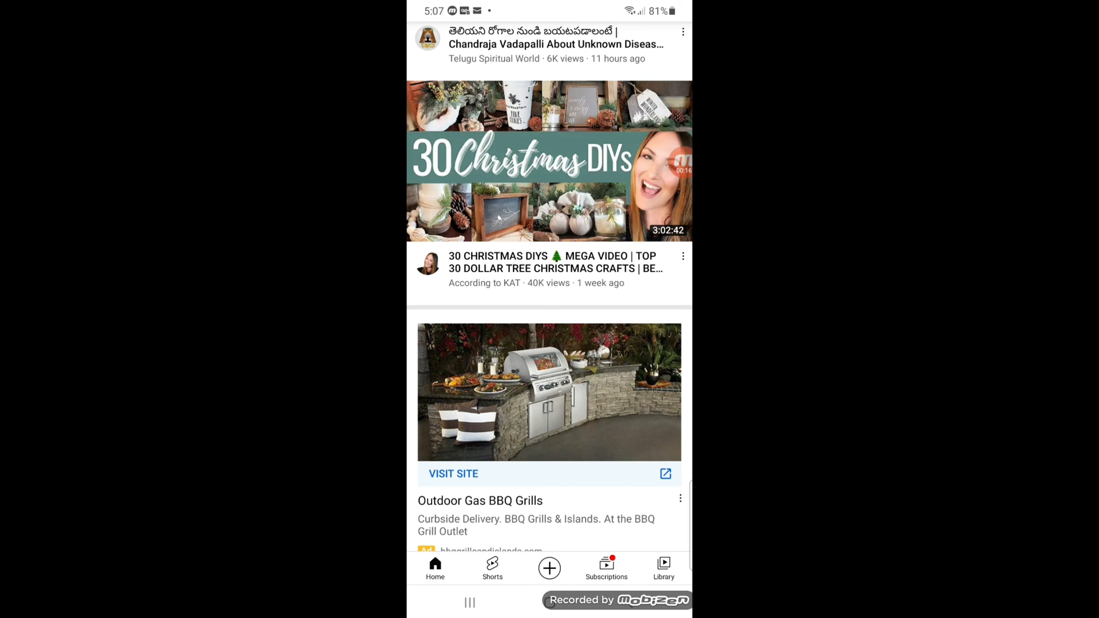
{"action": "scroll", "scroll_direction": "down", "scroll_amount": 3}
{"action": "type", "text": "www."}
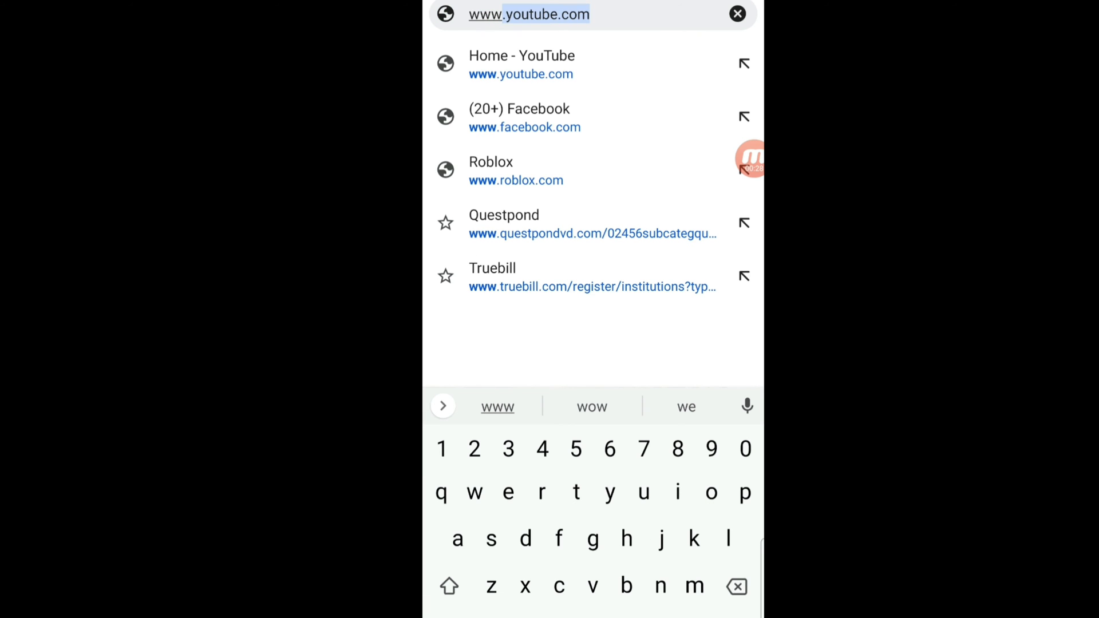
Load YouTube in Chrome and enable Desktop site from the three-dot menu
{"action": "left_click", "coordinate": [521, 65]}
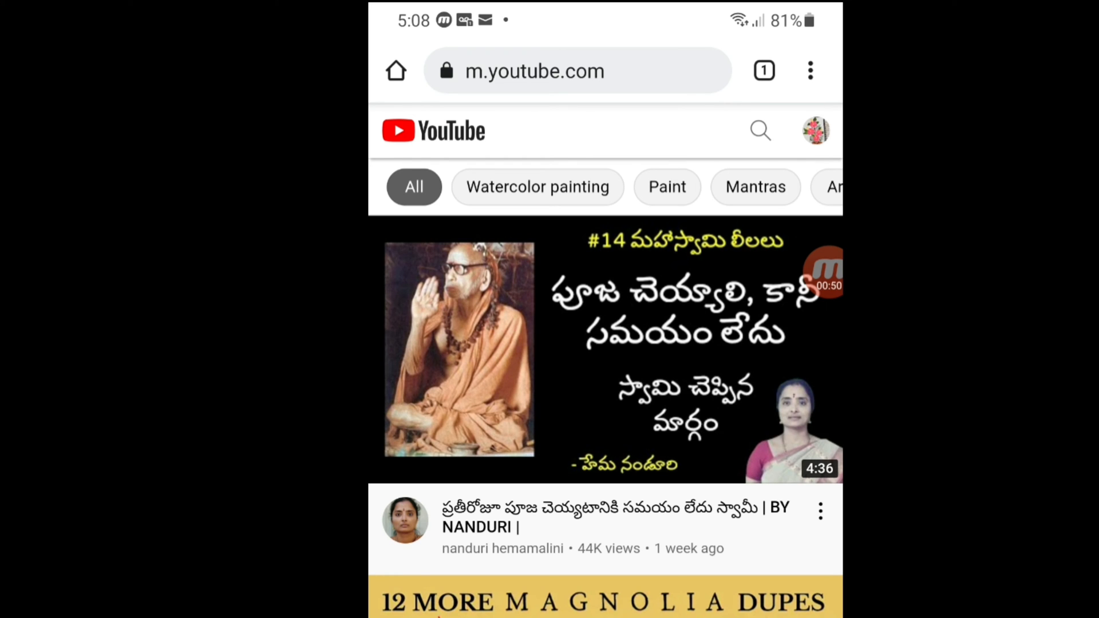
{"action": "left_click", "coordinate": [811, 71]}
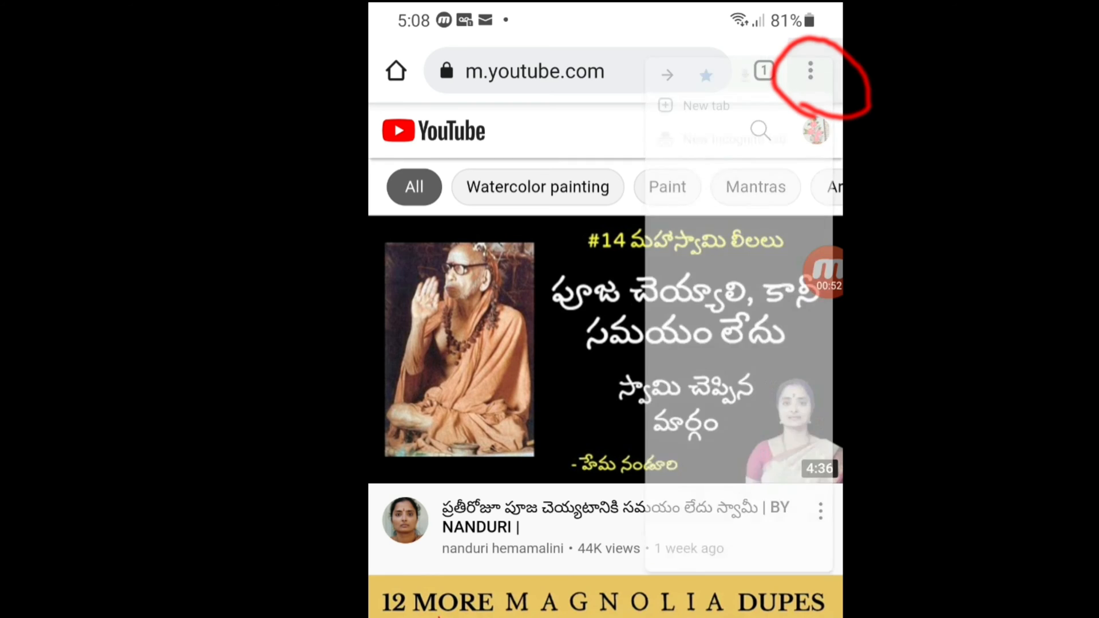
{"action": "left_click", "coordinate": [811, 71]}
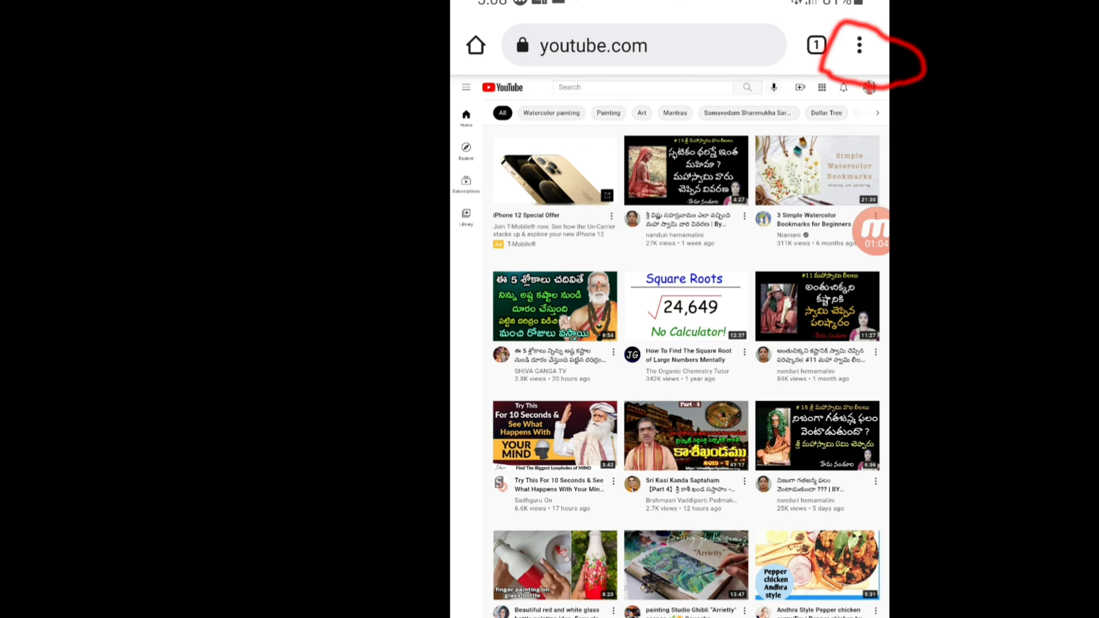
{"action": "scroll", "scroll_direction": "down", "scroll_amount": 3}
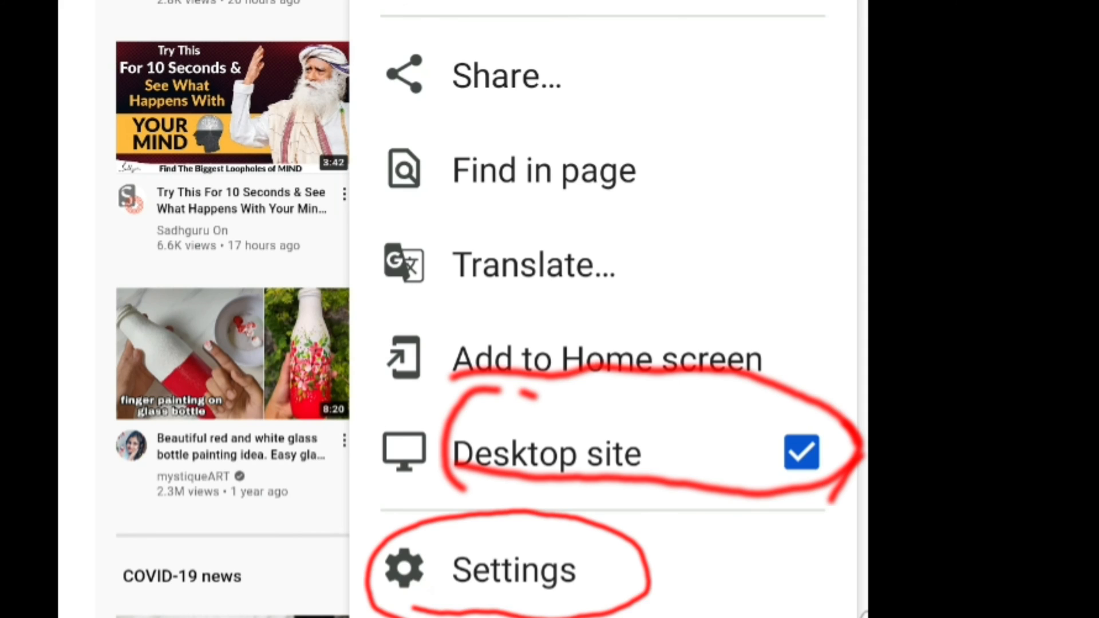
Go from Chrome settings through Accessibility to Captions (Google subtitles)
{"action": "left_click", "coordinate": [511, 570]}
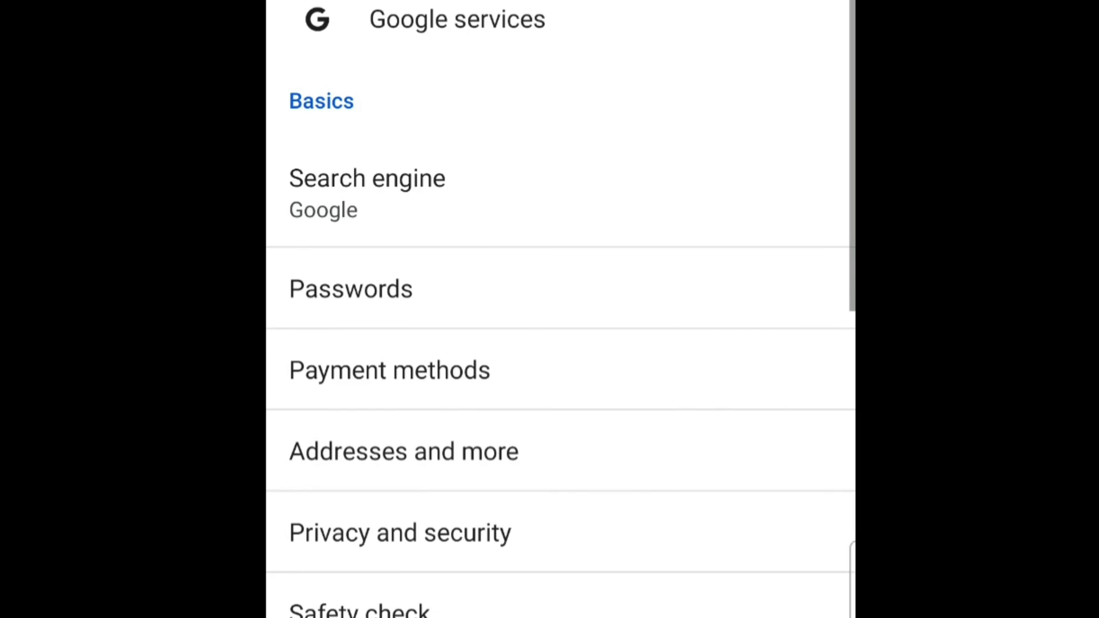
{"action": "scroll", "scroll_direction": "down", "scroll_amount": 3}
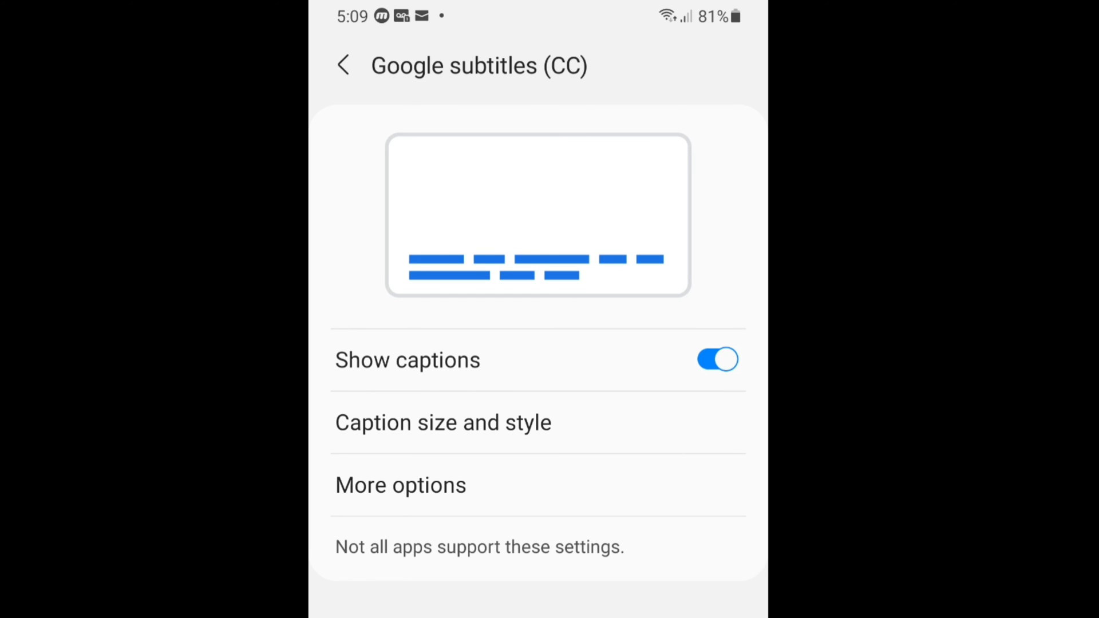
Toggle Show captions off, on, and finally off again
{"action": "left_click", "coordinate": [718, 359]}
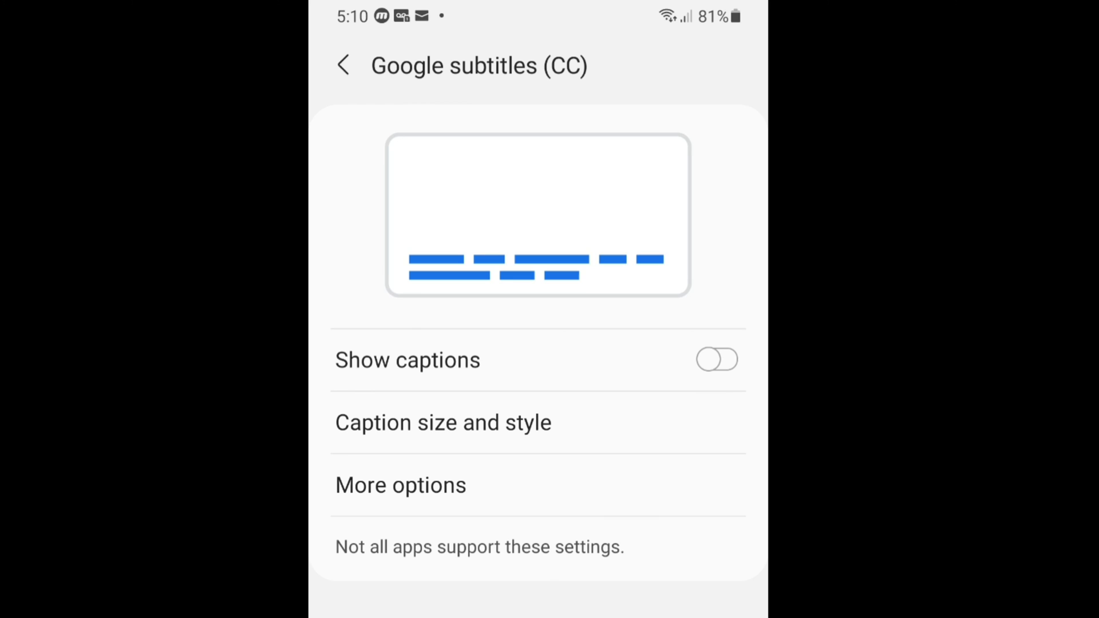
{"action": "left_click", "coordinate": [717, 360]}
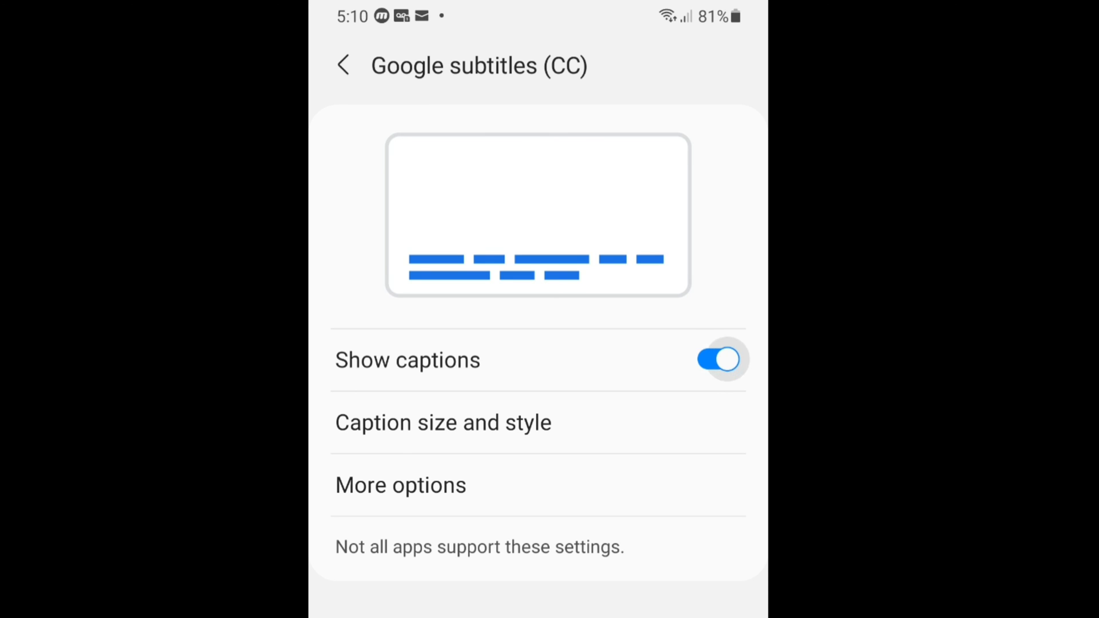
{"action": "left_click", "coordinate": [717, 360]}
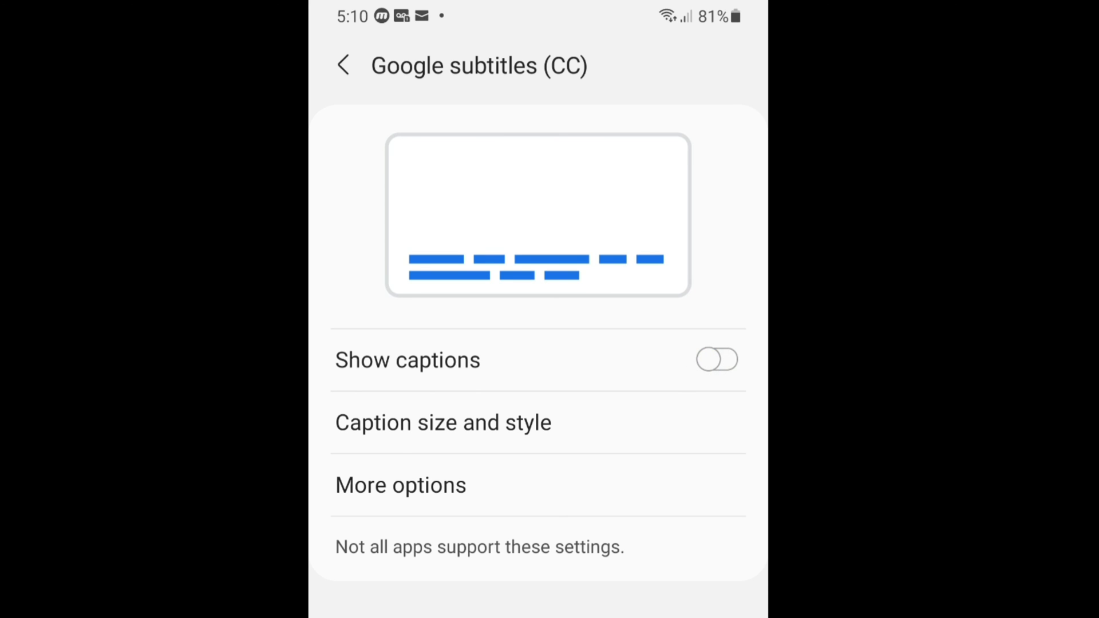